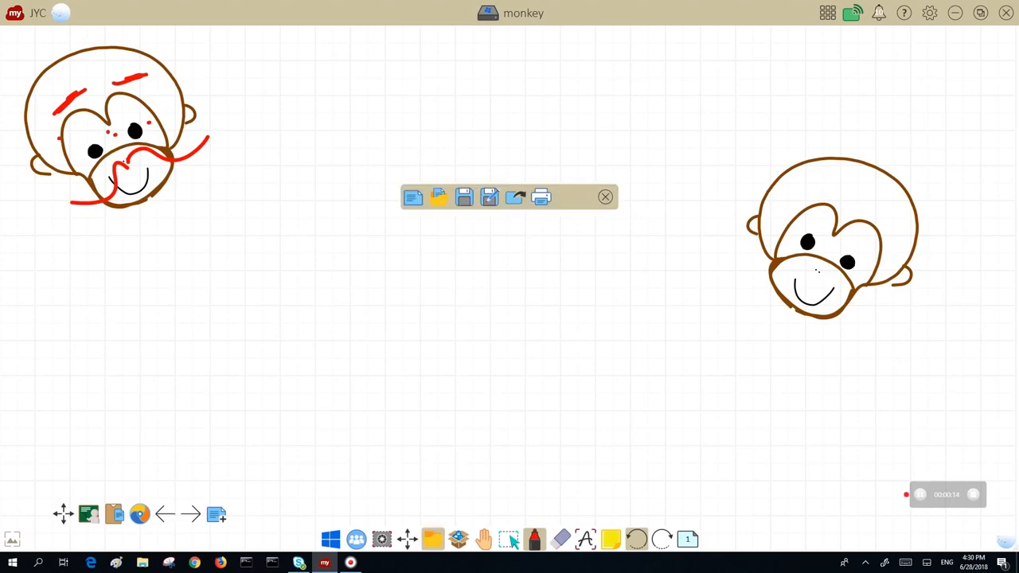
# Step: Close the floating file options panel, leaving only the two monkey drawings visible
pyautogui.click(605, 198)
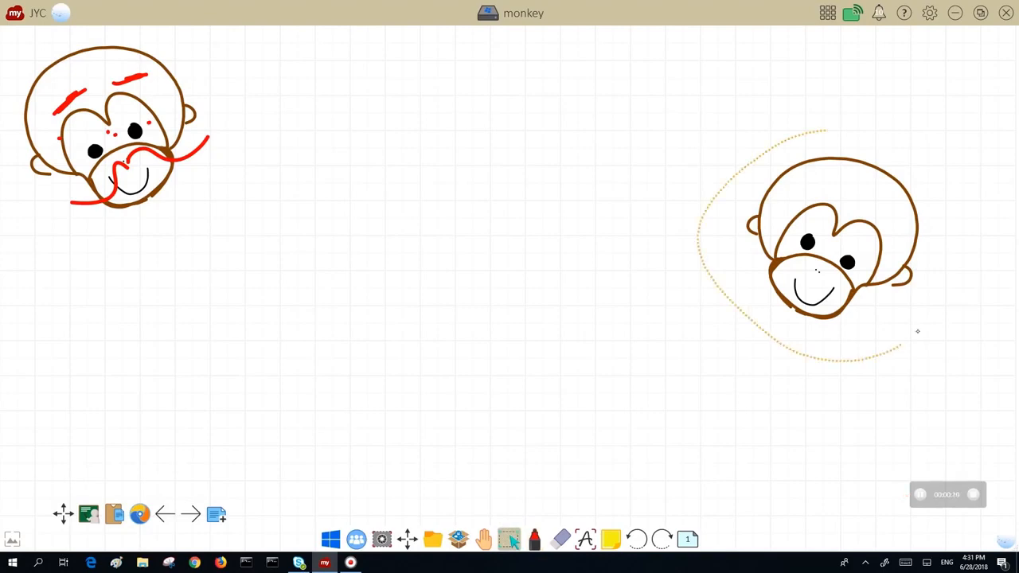
# Step: Clone the unmarked right-hand monkey and place the copy in the centre of the board
pyautogui.click(832, 231)
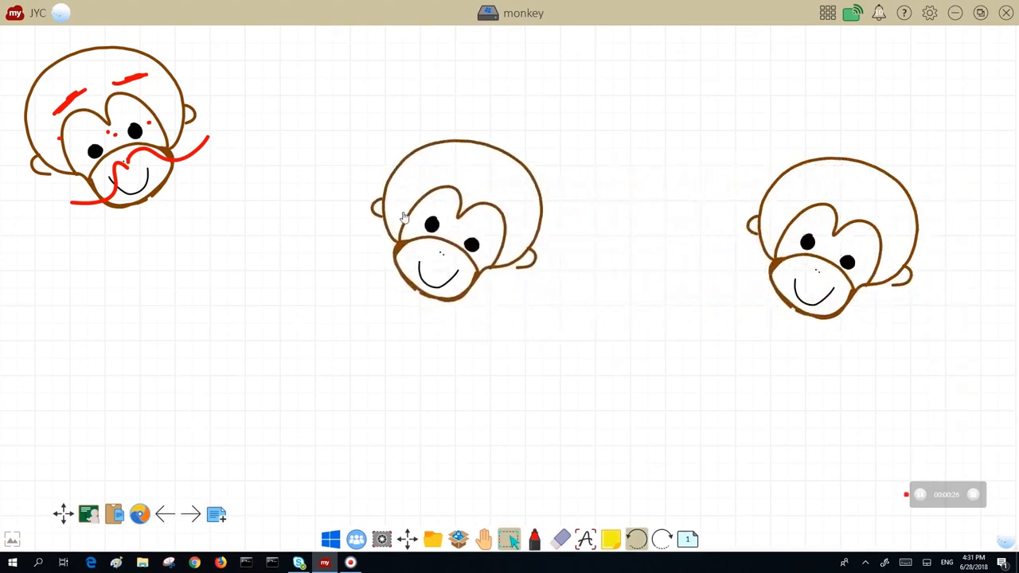
pyautogui.click(454, 215)
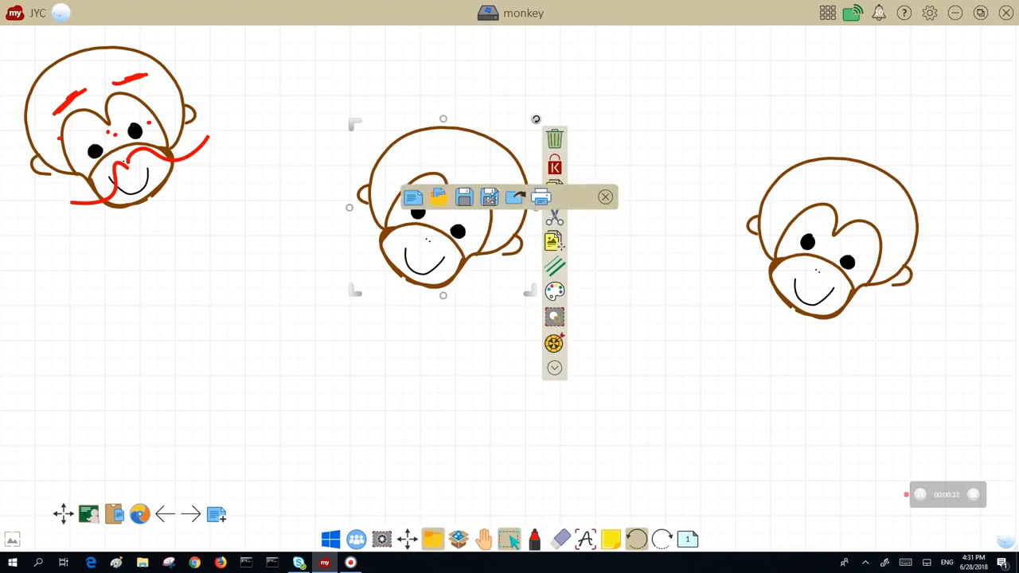
# Step: Save the board under the new name '3monkeys' via Save As, adding 's' to the name
pyautogui.click(465, 198)
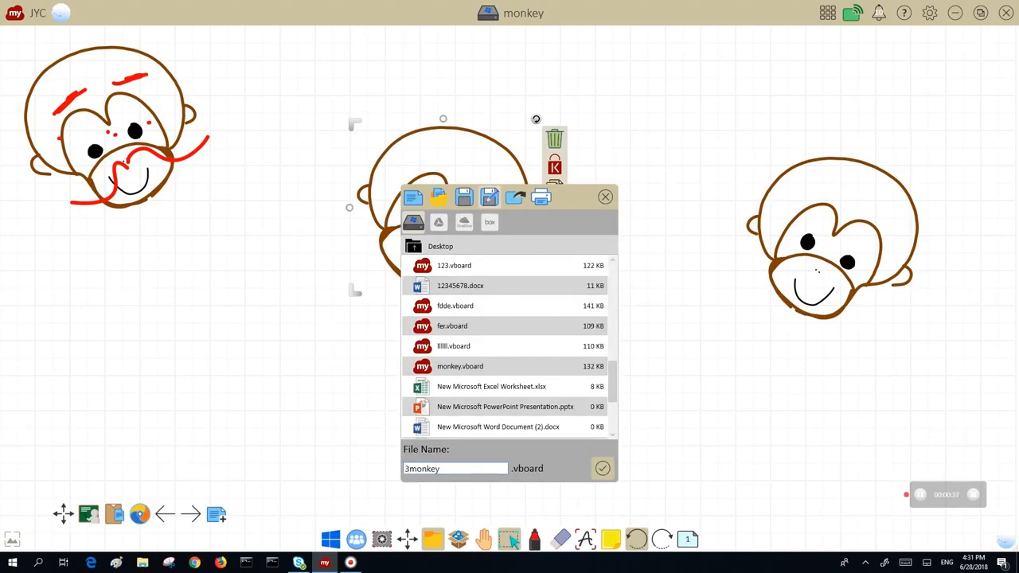
pyautogui.write('s')
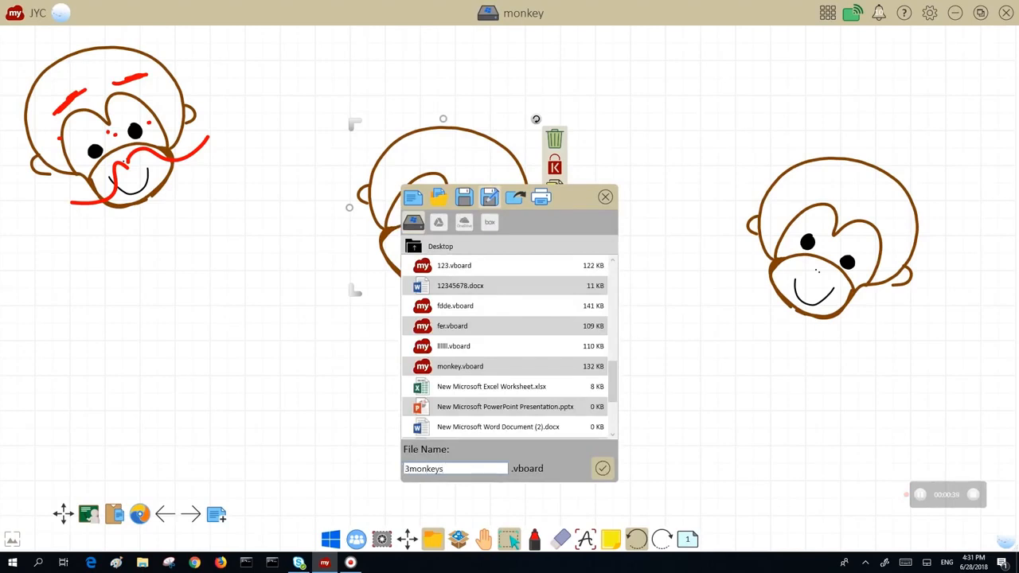
pyautogui.click(602, 468)
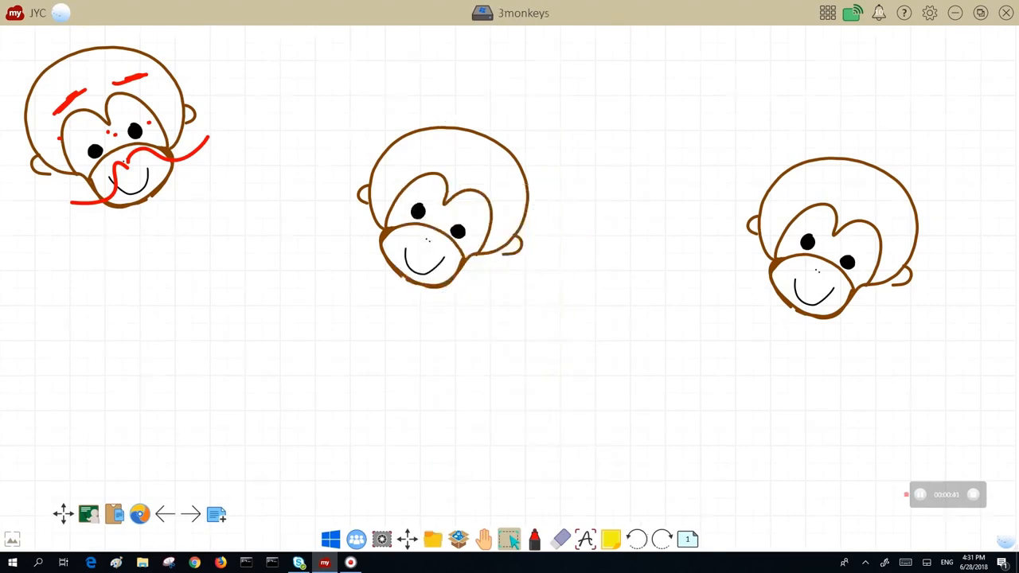